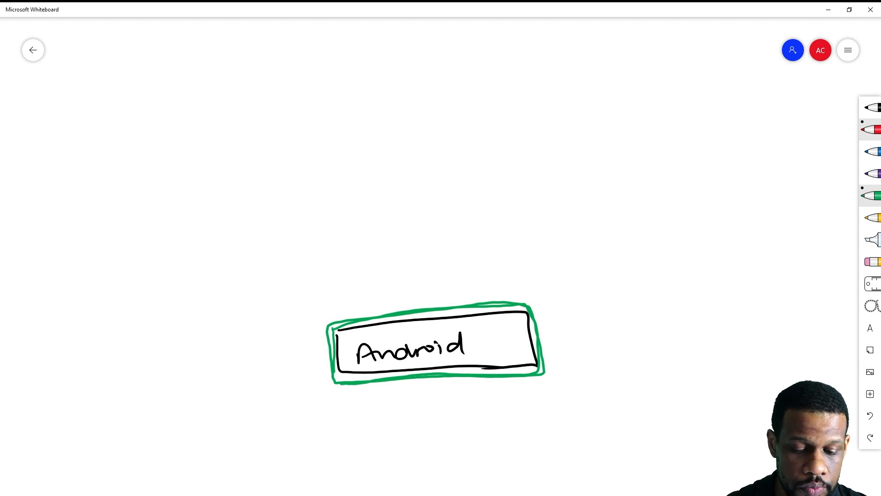
pyautogui.moveTo(871, 196)
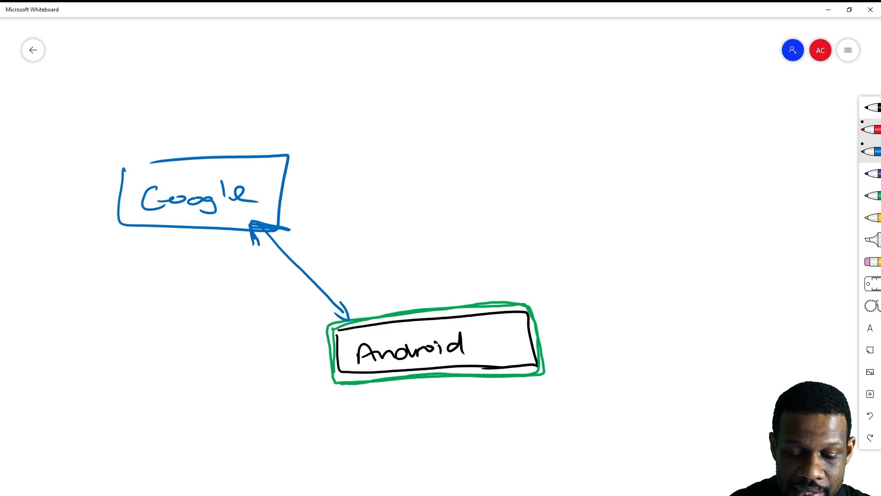
pyautogui.moveTo(871, 196)
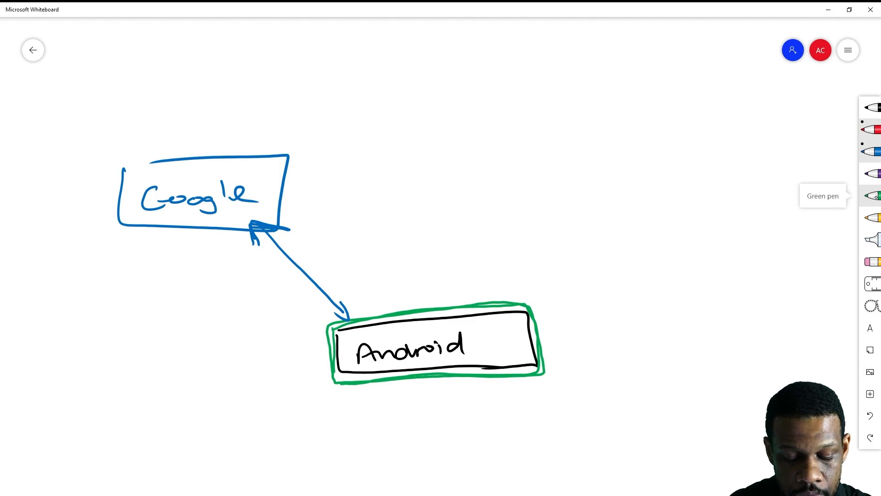
pyautogui.moveTo(872, 173)
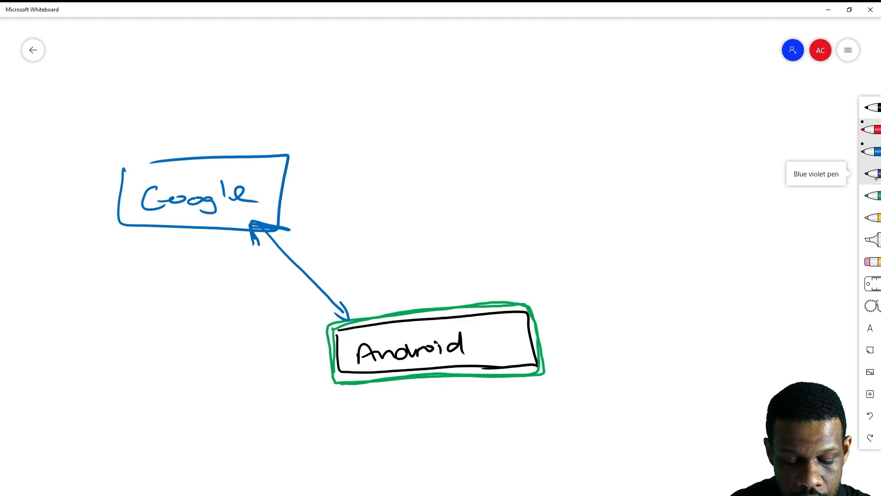
# - Write Docs, Drive, Gmail and Play Store above the Google box in purple
pyautogui.moveTo(146, 68); pyautogui.dragTo(270, 146)
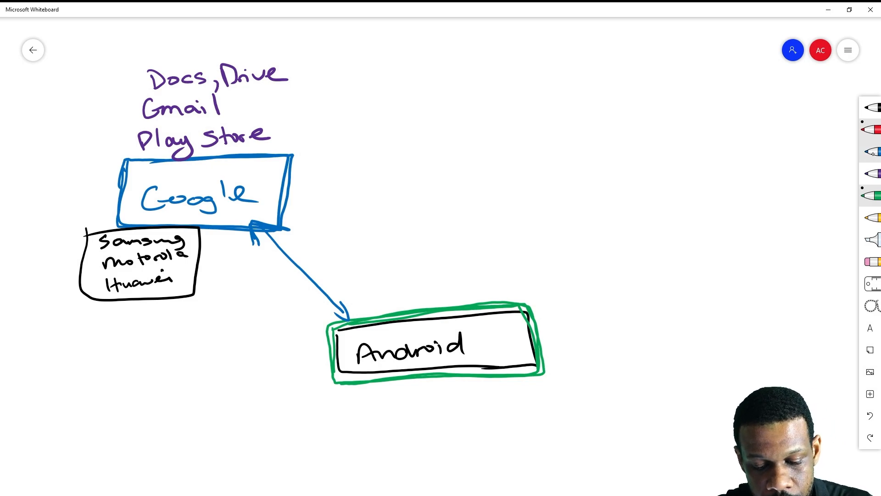
pyautogui.moveTo(871, 218)
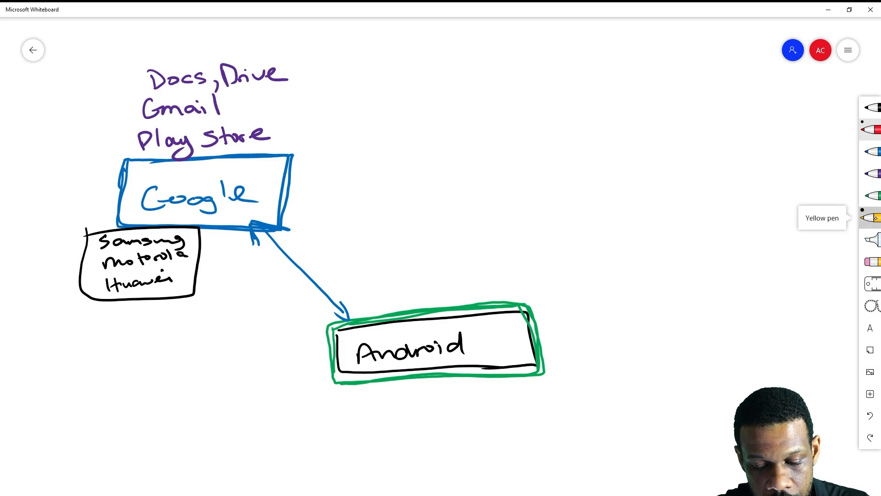
# - Draw the Amazon Fire box, Prime Video list and Google Classroom/Meet box with arrows
pyautogui.click(871, 218)
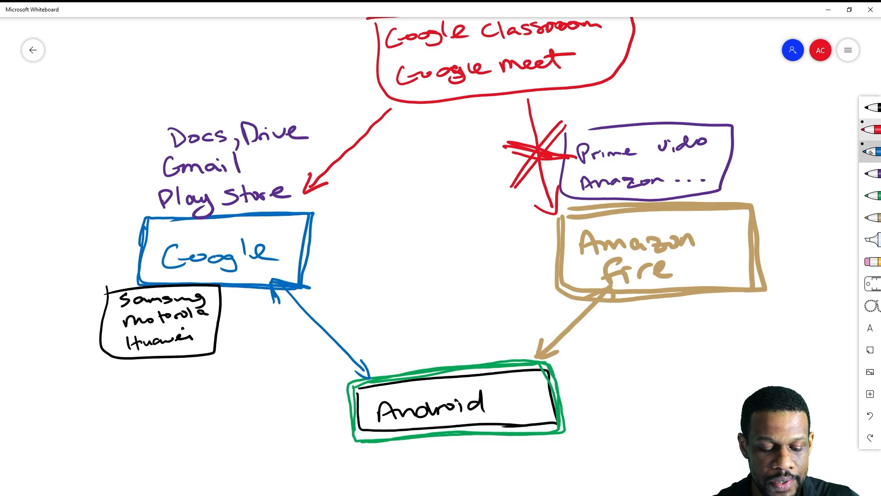
pyautogui.click(456, 399)
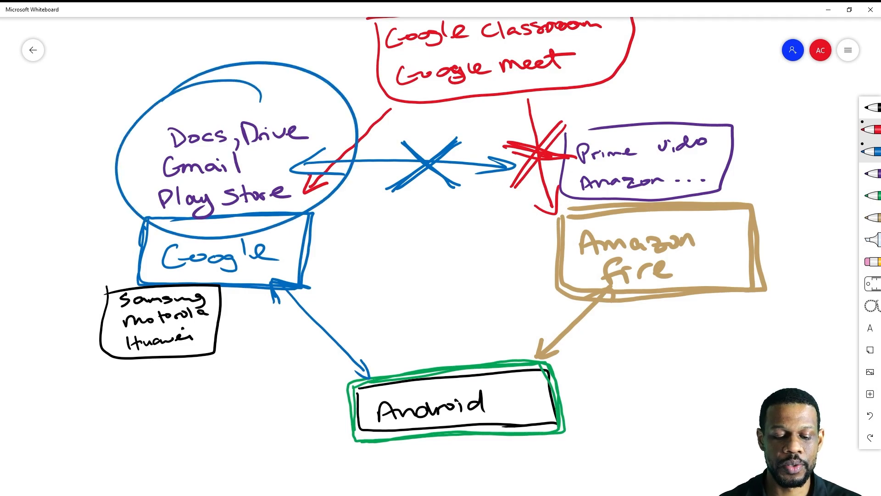
# - Scroll the board while circling the Google apps and crossing out the two-way arrow
pyautogui.scroll(-3)
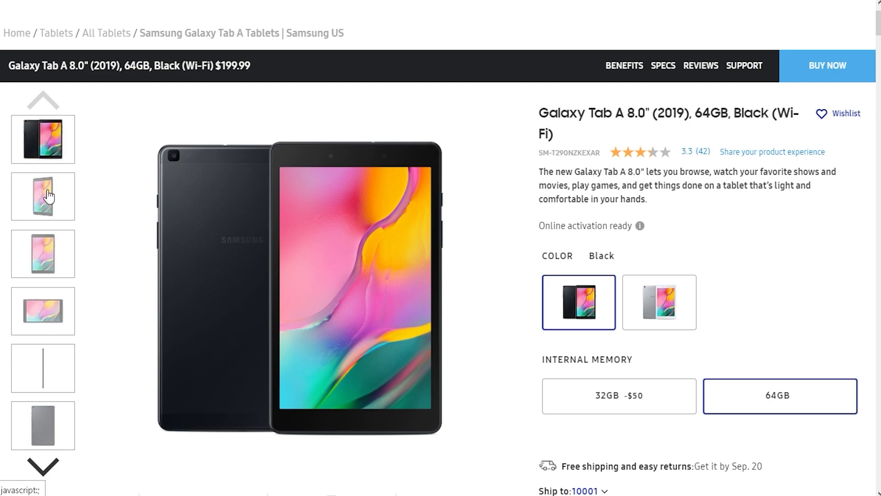
# - Open the Samsung Galaxy Tab A 8.0" (2019) 64GB Black product page
pyautogui.click(43, 426)
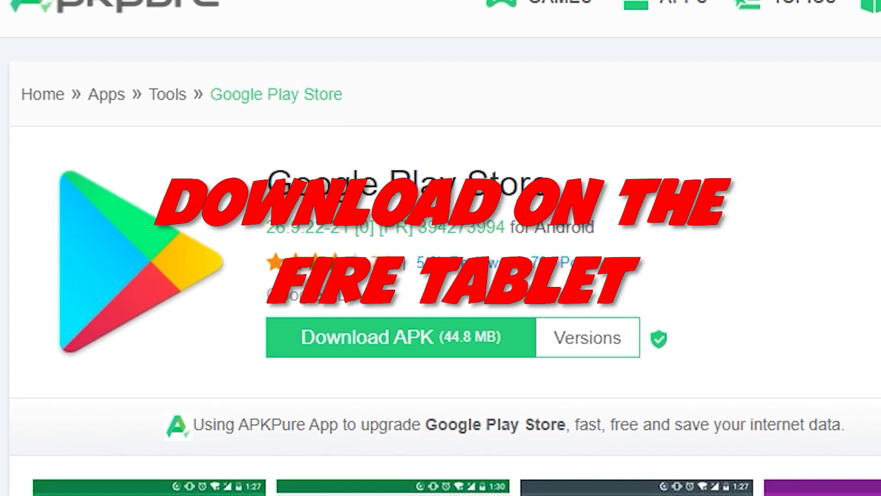
# - Scroll the APKPure Play Store page to Additional App Information and Previous versions
pyautogui.scroll(-3)
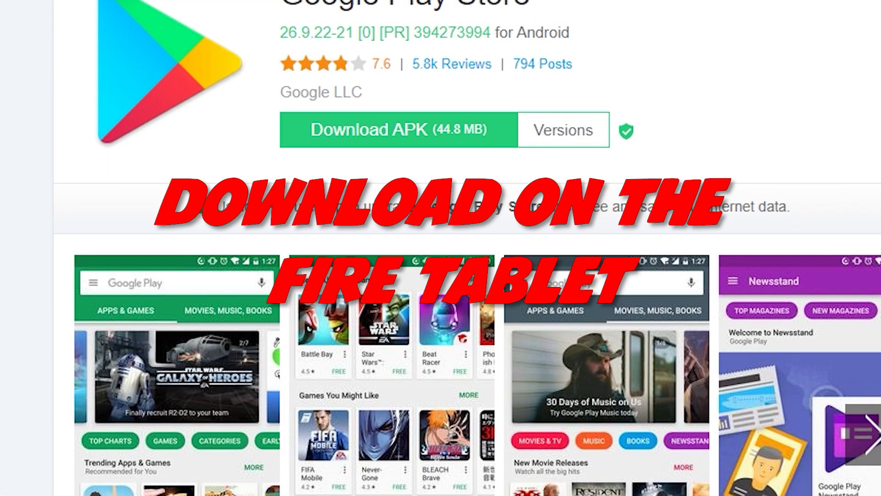
pyautogui.scroll(-3)
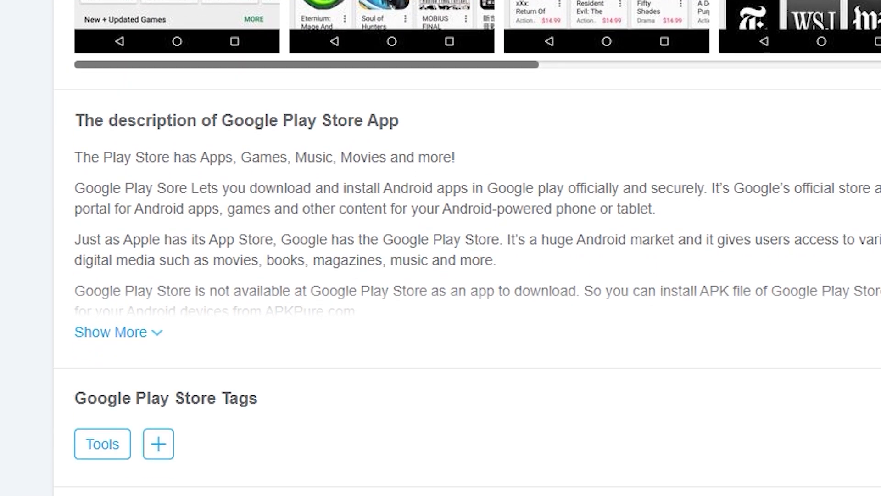
pyautogui.scroll(-3)
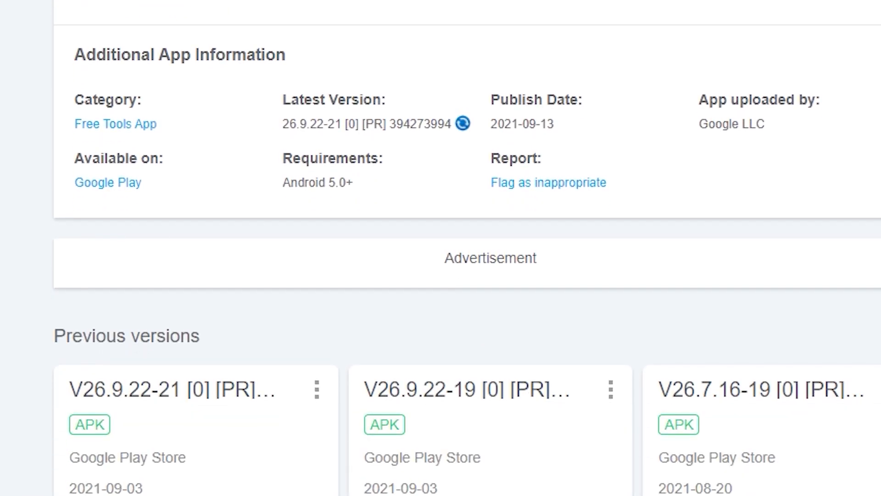
pyautogui.scroll(-3)
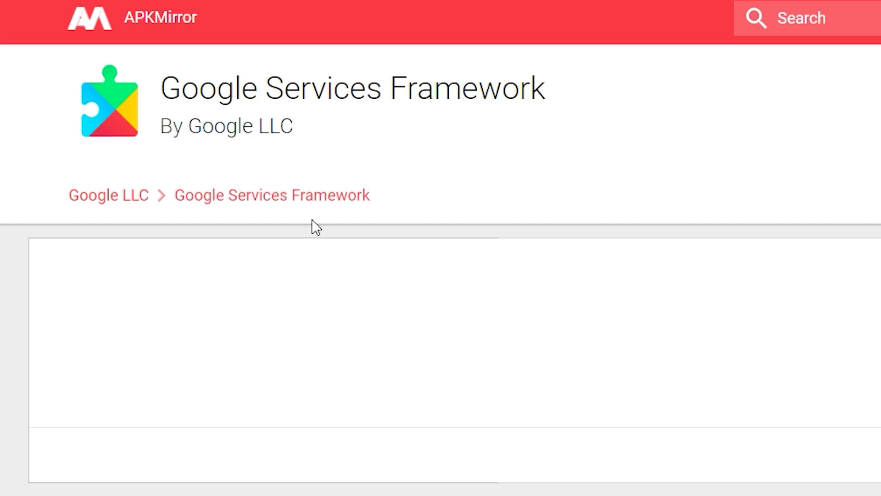
# - Scroll down to APKMirror's All versions list of Google Services Framework, then back up
pyautogui.scroll(-3)
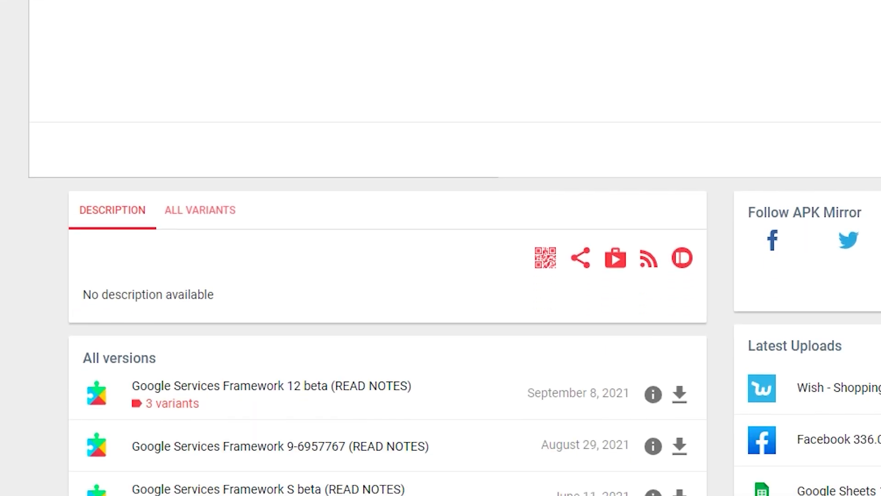
pyautogui.scroll(-3)
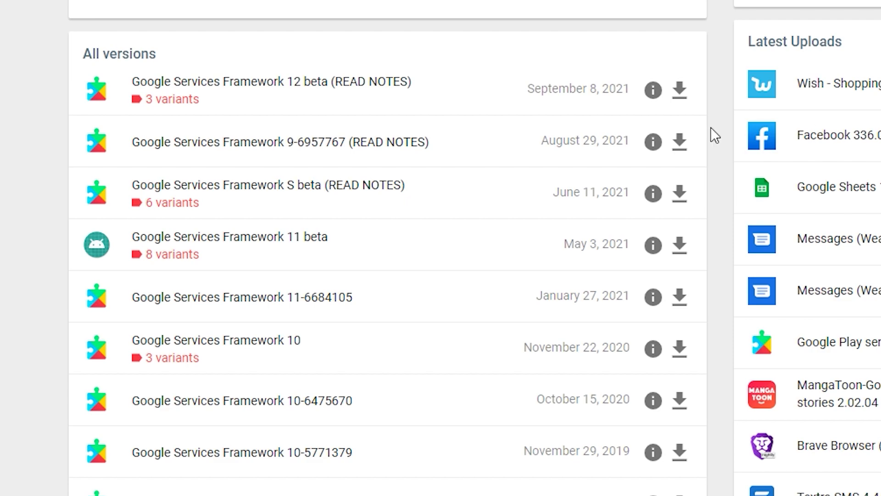
pyautogui.moveTo(418, 402)
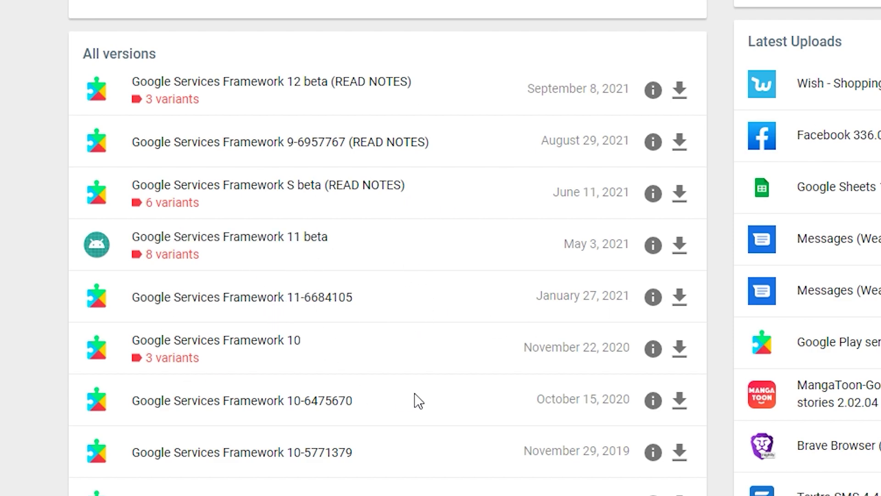
pyautogui.scroll(3)
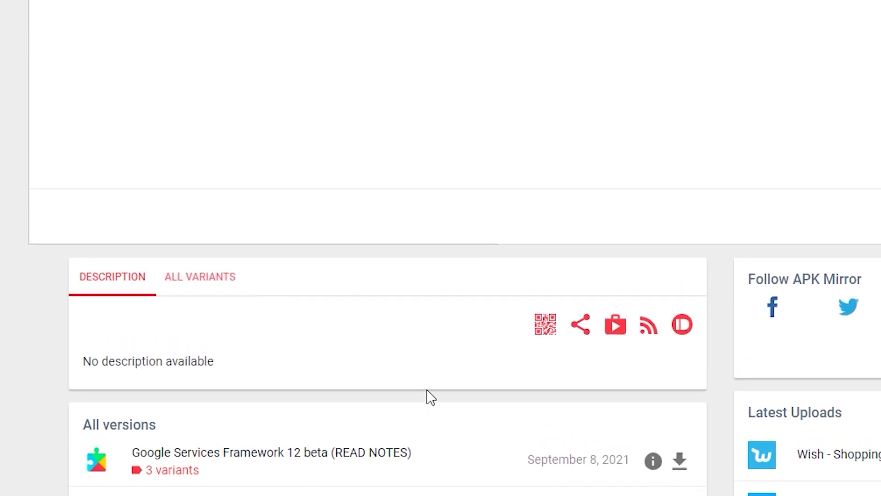
pyautogui.scroll(3)
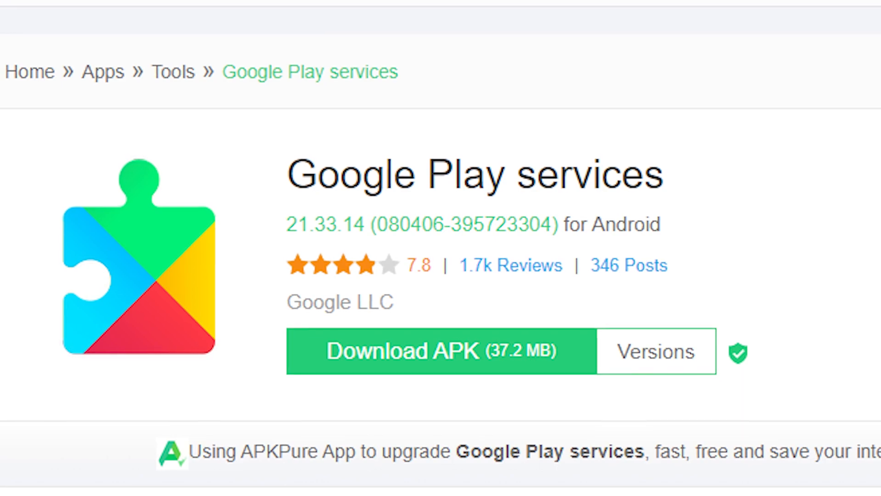
# - Scroll up on the APKPure Google Play services 21.33.14 download page
pyautogui.scroll(3)
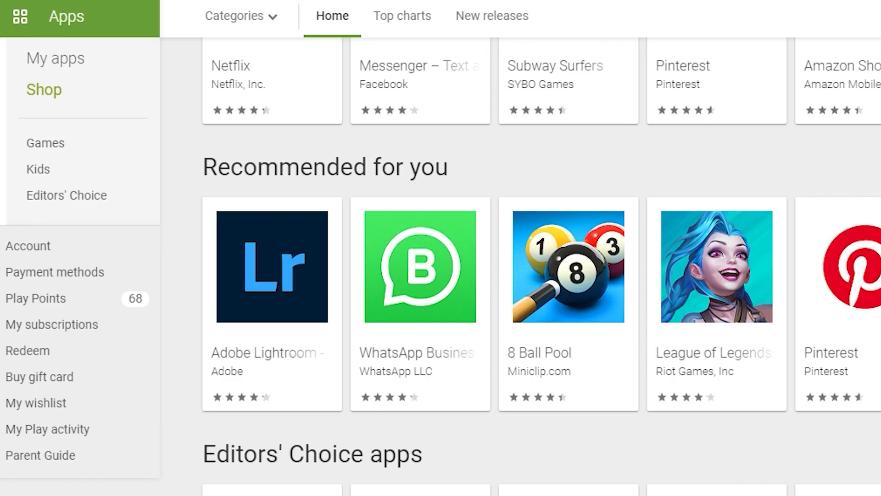
pyautogui.scroll(-3)
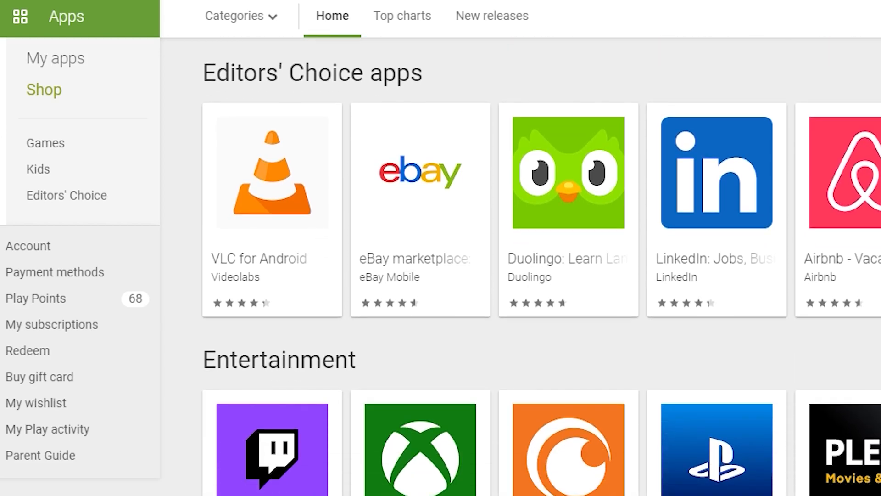
pyautogui.scroll(-3)
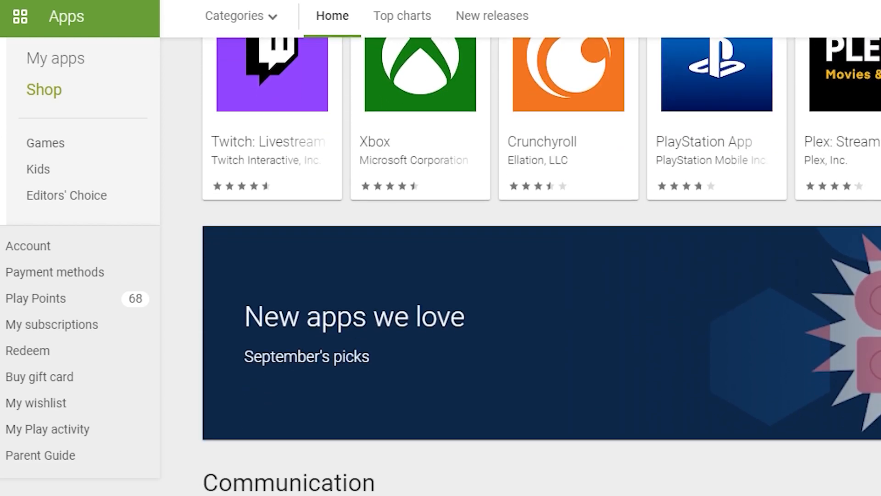
pyautogui.scroll(-3)
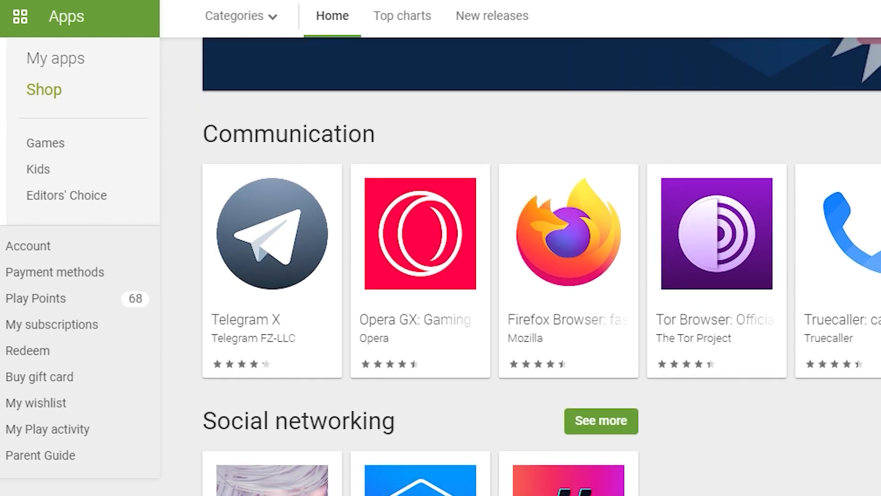